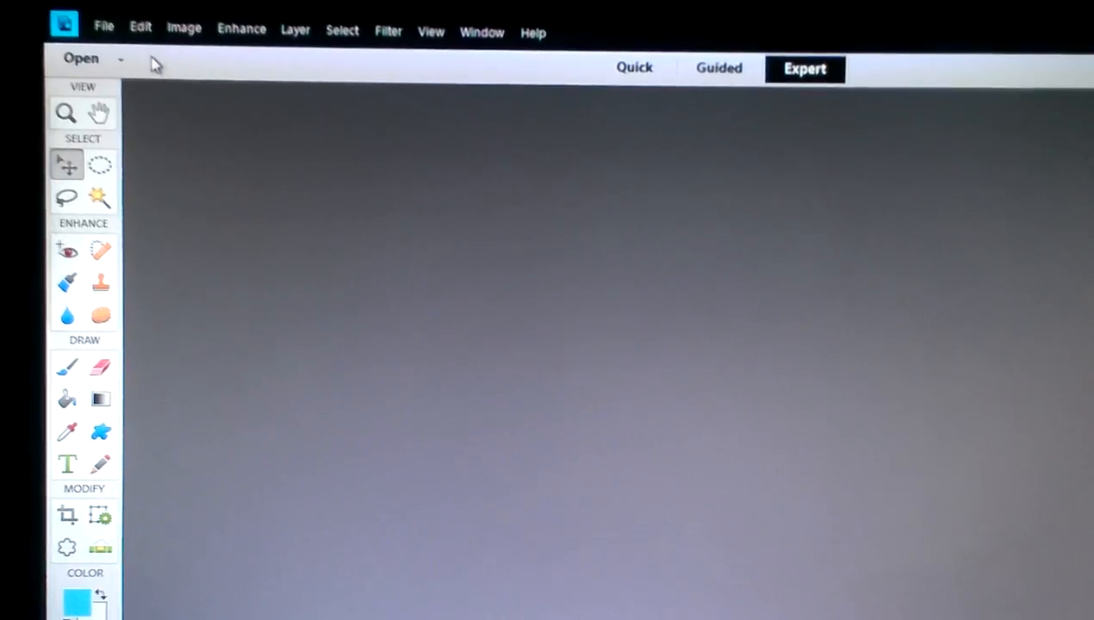
Step: Start a new blank file from the File menu
left_click(103, 26)
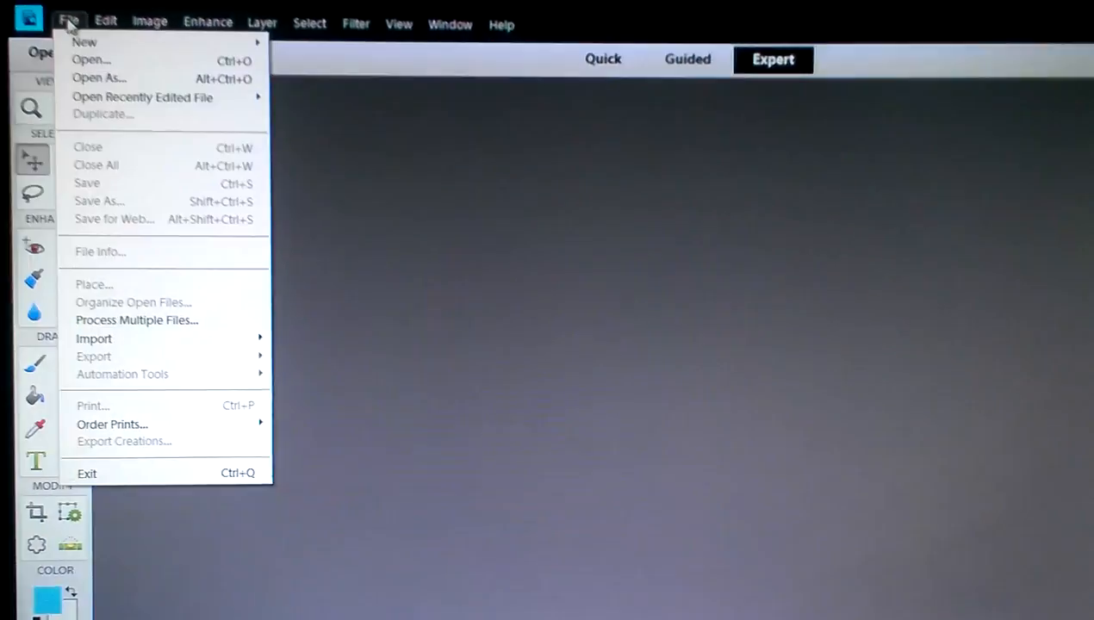
mouse_move(84, 42)
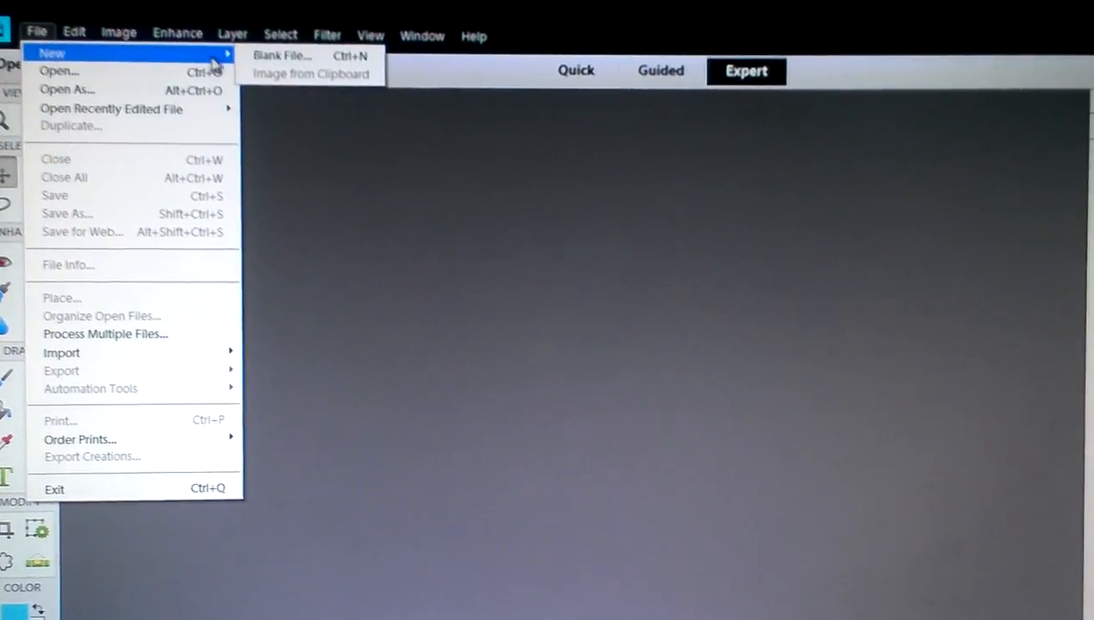
left_click(281, 55)
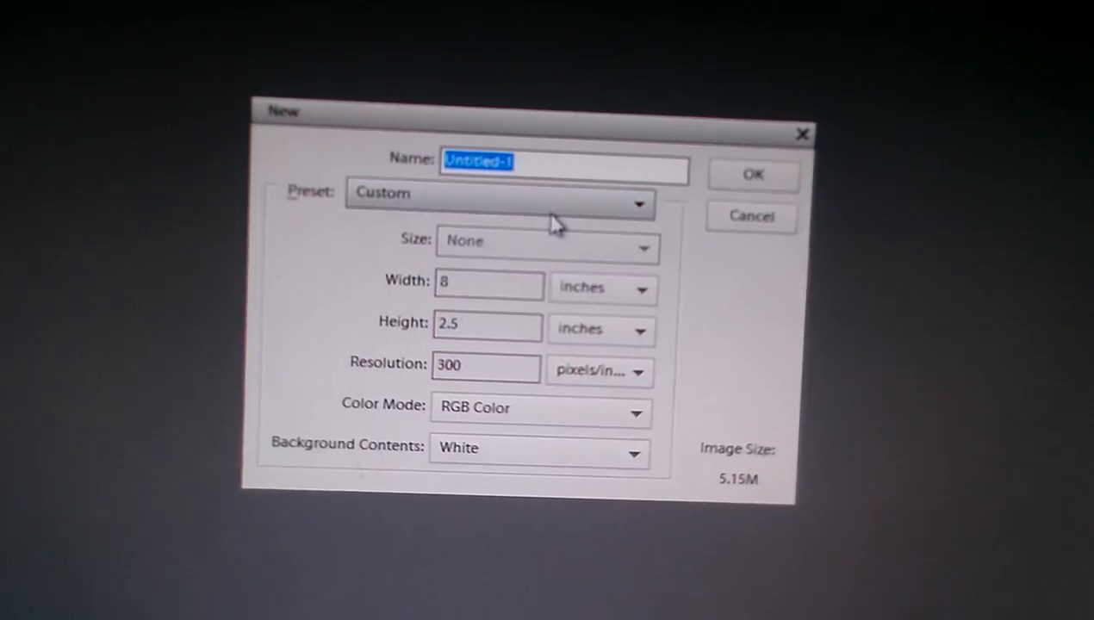
Step: Create a 5 x 7 inch document using the Photo preset
left_click(499, 204)
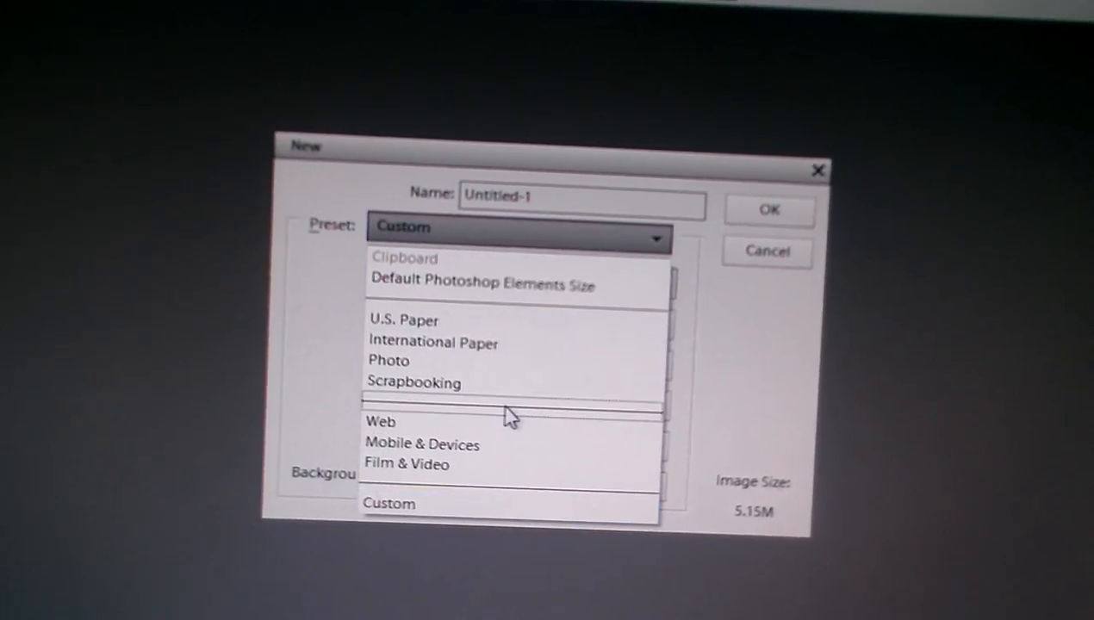
left_click(388, 360)
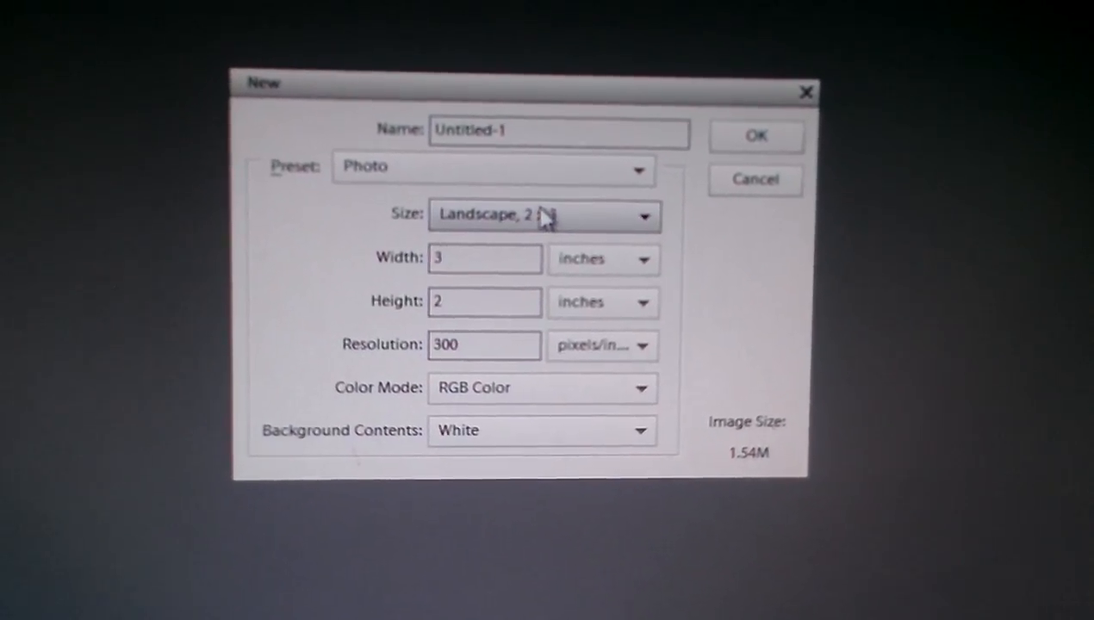
left_click(547, 216)
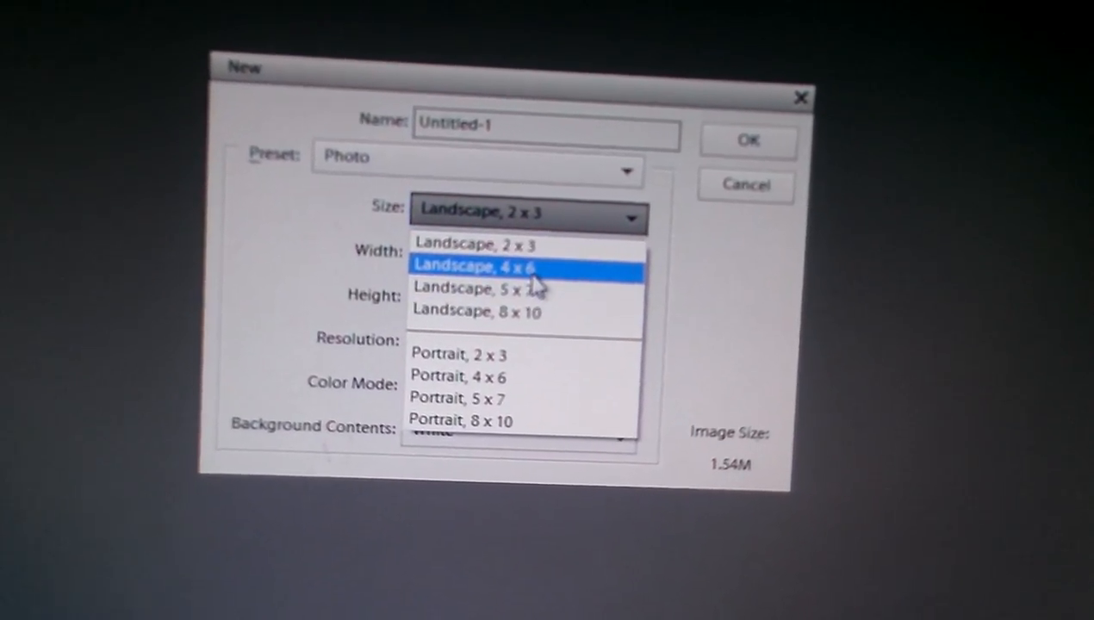
mouse_move(517, 332)
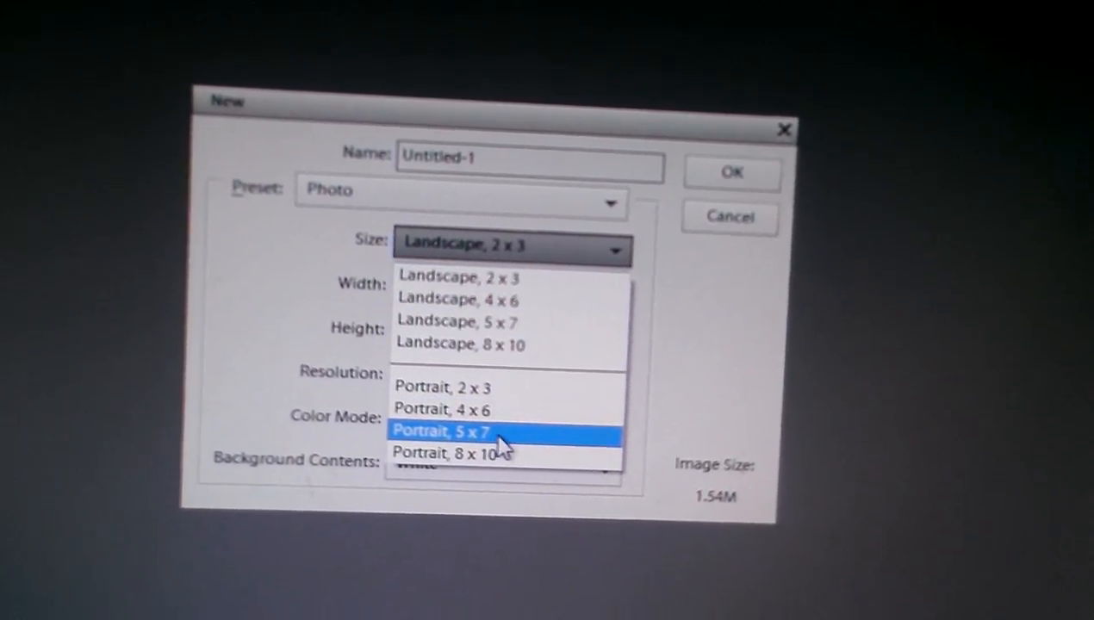
mouse_move(500, 392)
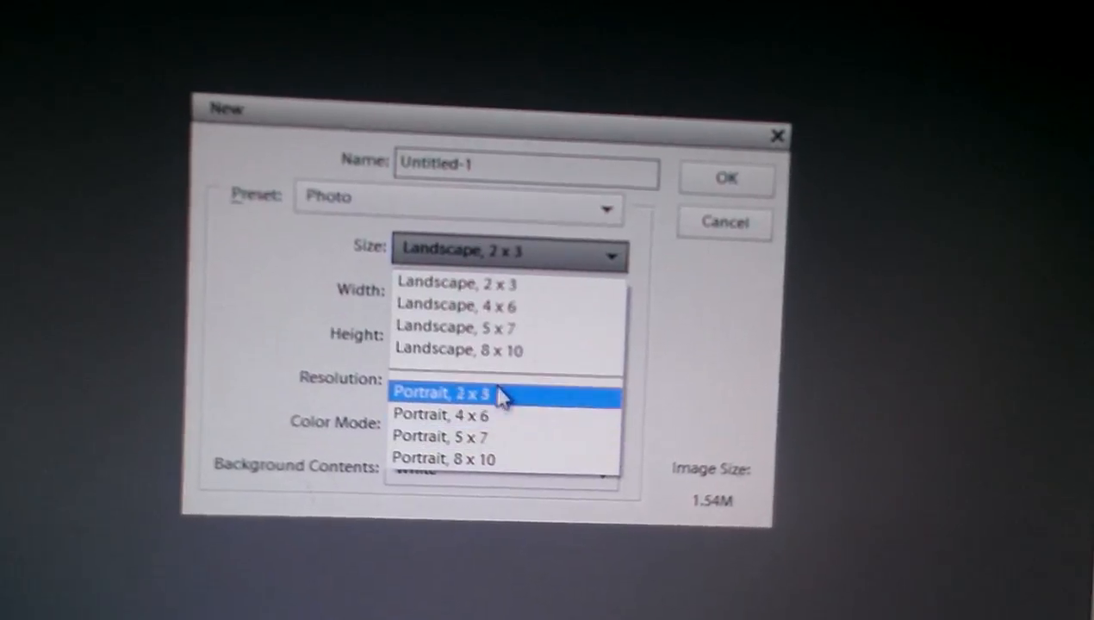
left_click(455, 327)
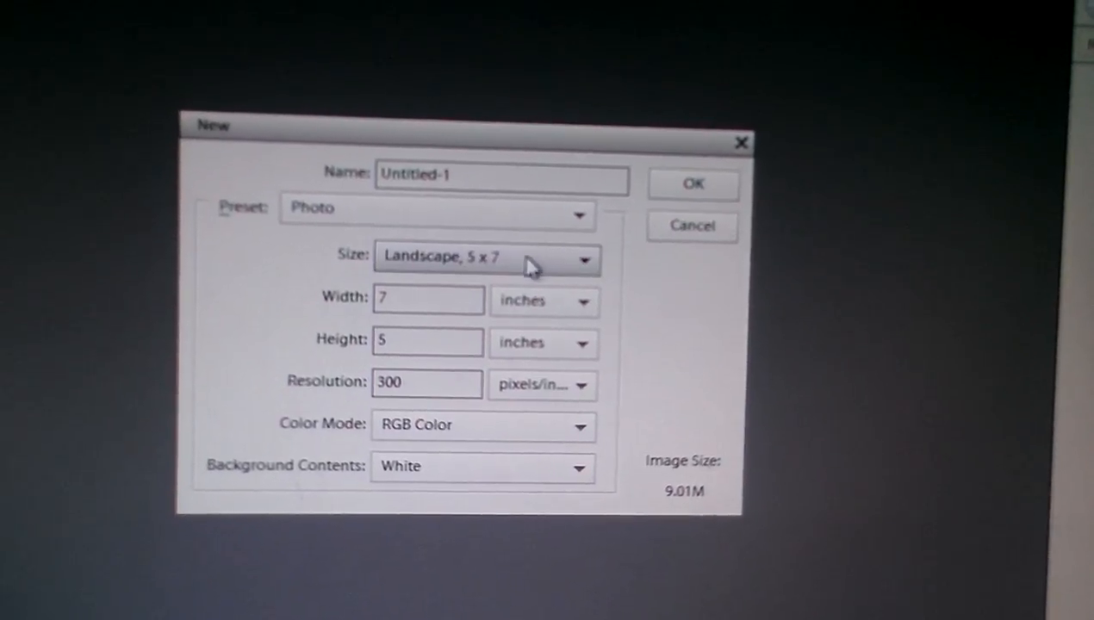
left_click(692, 184)
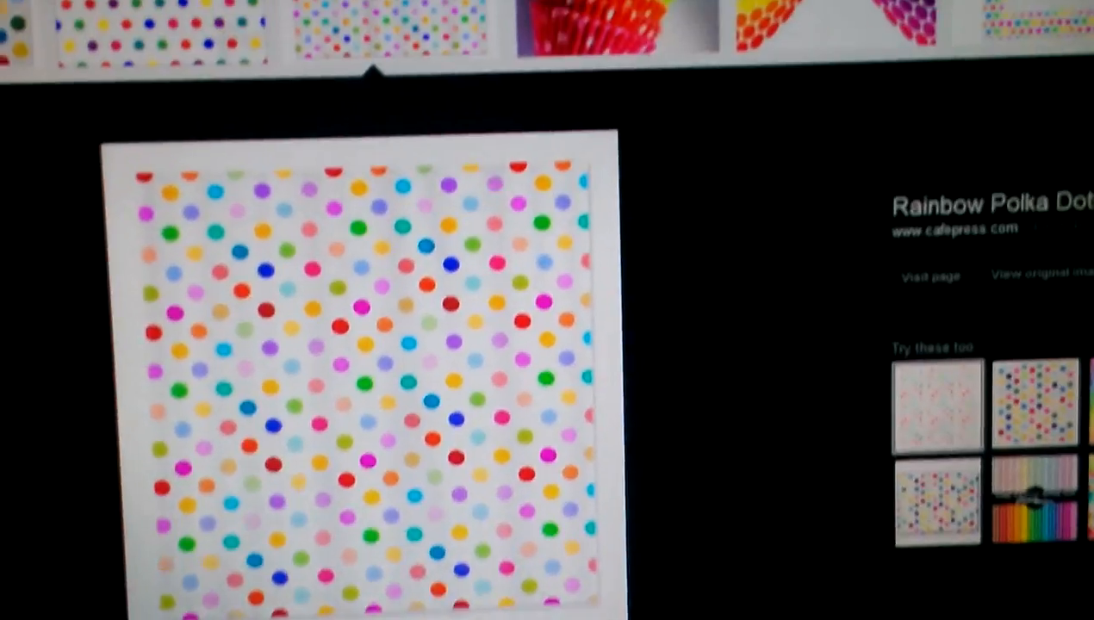
Step: Copy the large Rainbow Polka Dot image from the search results
scroll("down", 3)
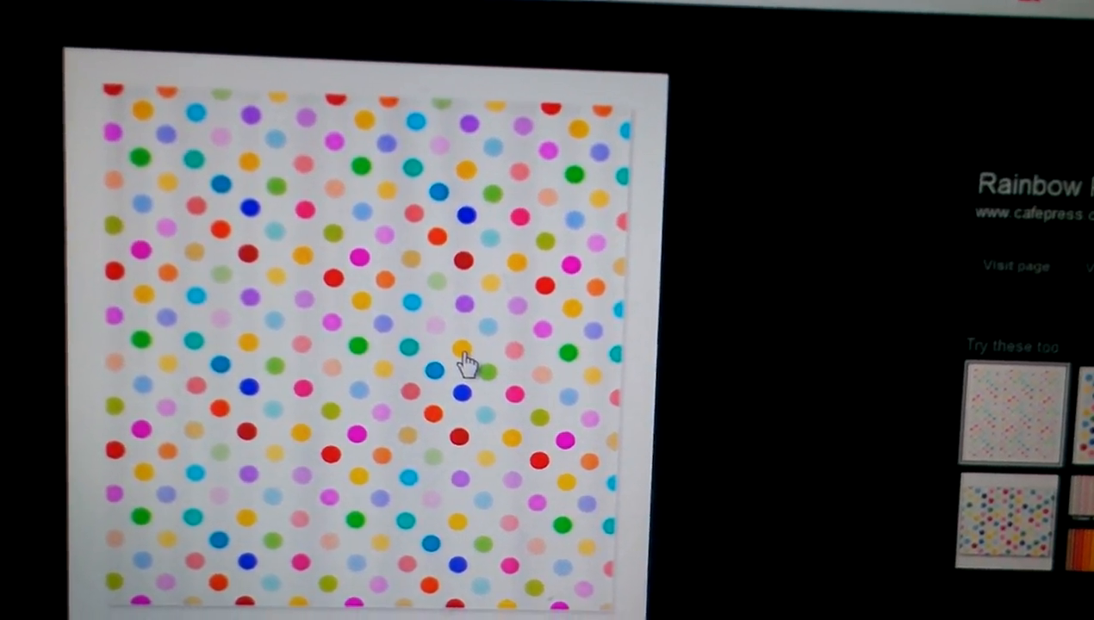
right_click(463, 362)
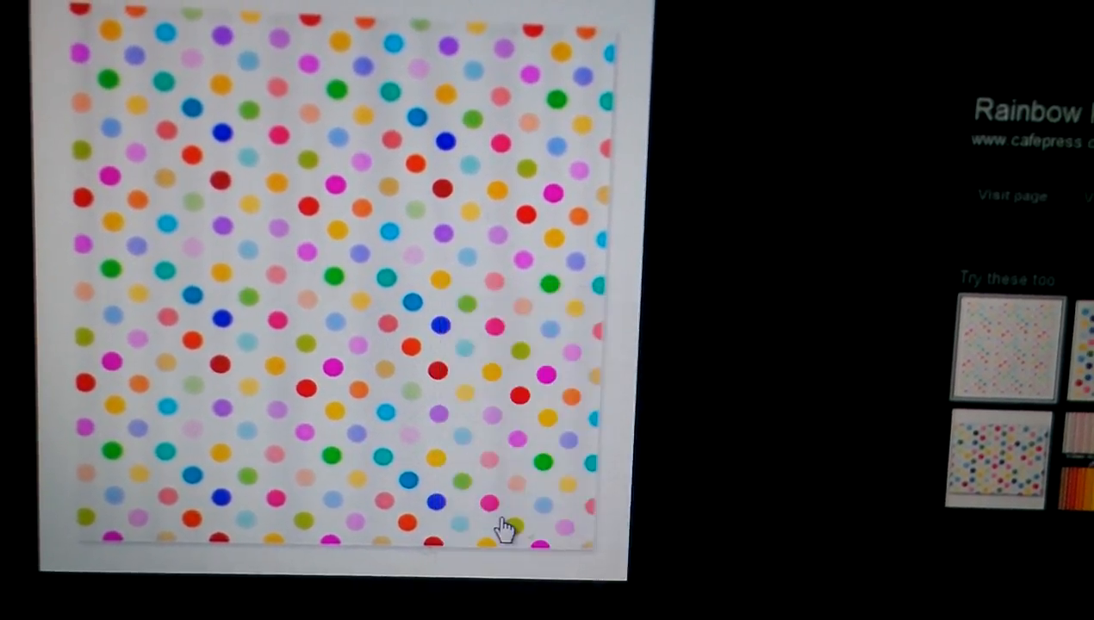
right_click(504, 526)
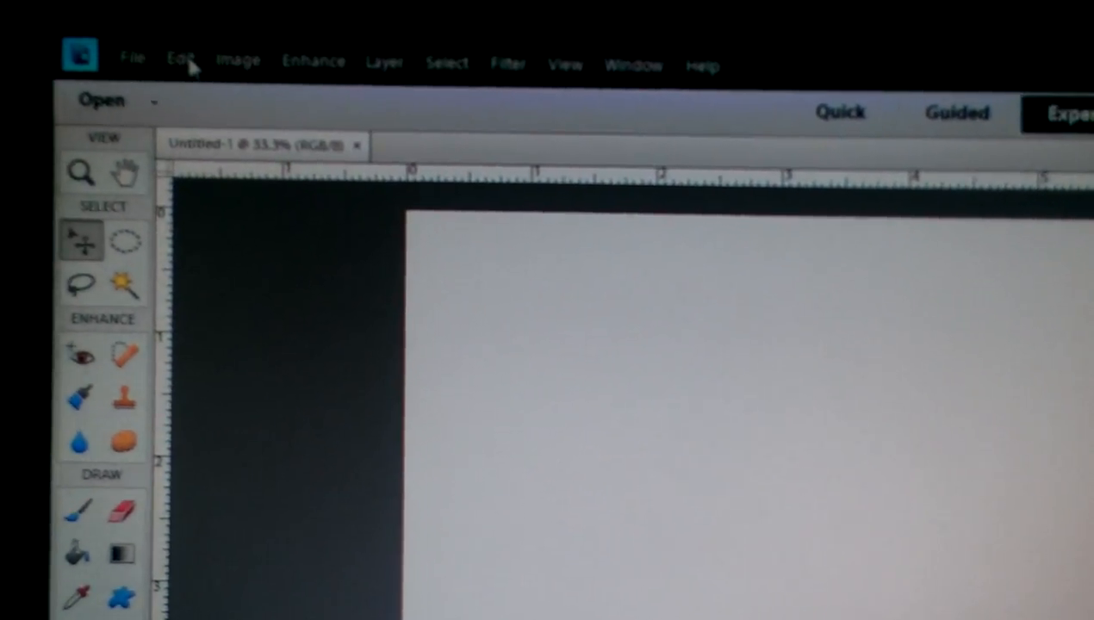
Step: Paste the copied polka-dot pattern into the 5 x 7 document
left_click(179, 58)
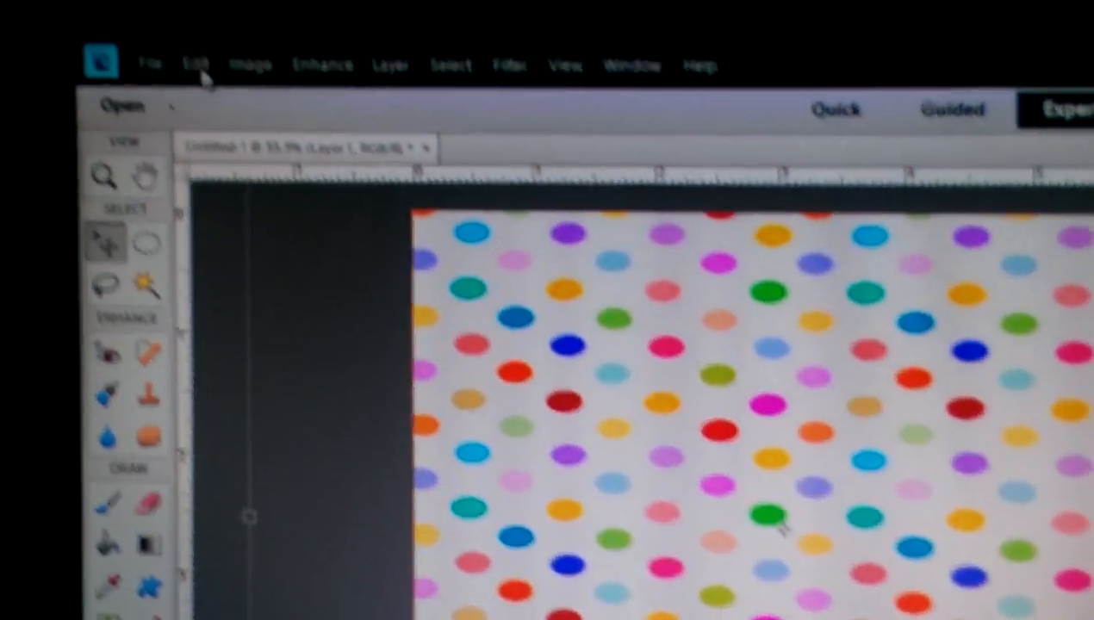
Step: Paste the Minnie Mouse image, tilt it, and commit the placement
left_click(197, 64)
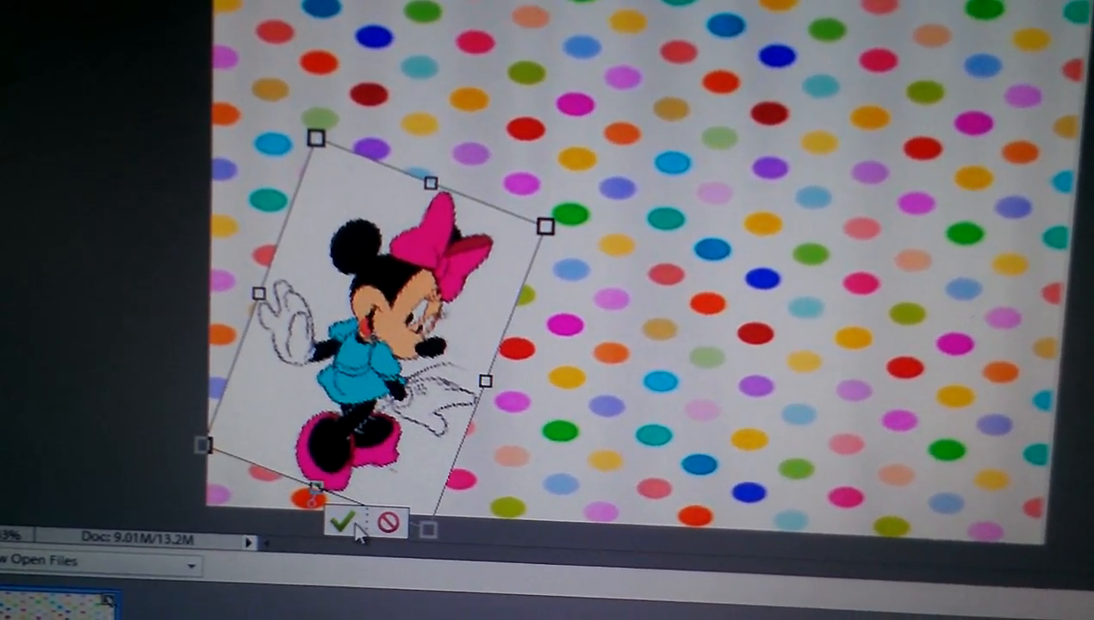
left_click(347, 523)
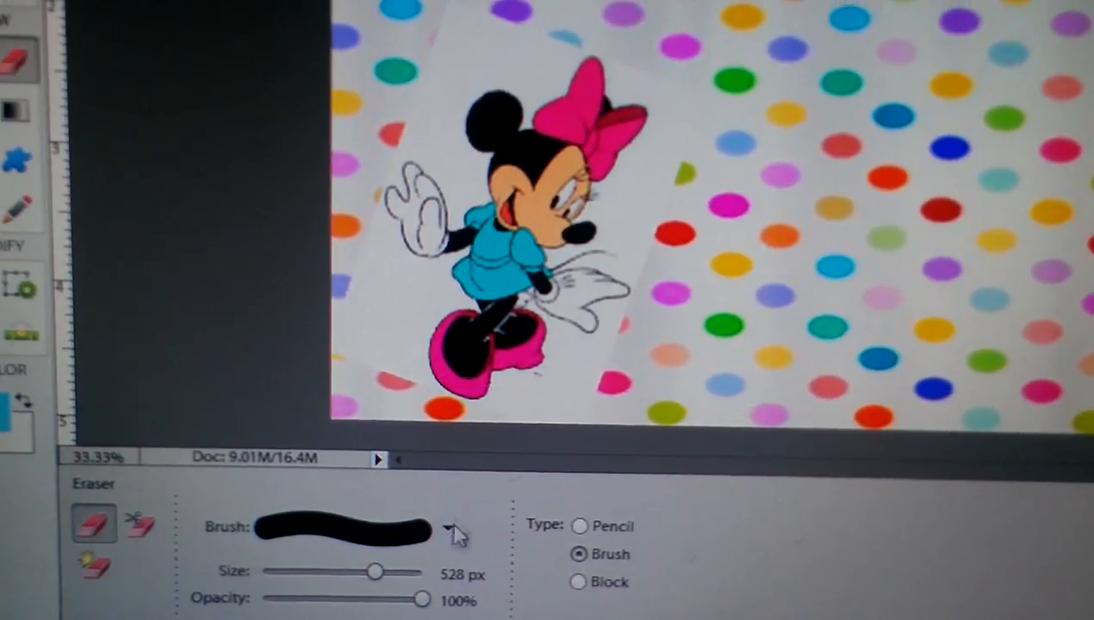
Step: Shrink the eraser brush from 528 px to about 83 px
left_click_drag(375, 572, 370, 569)
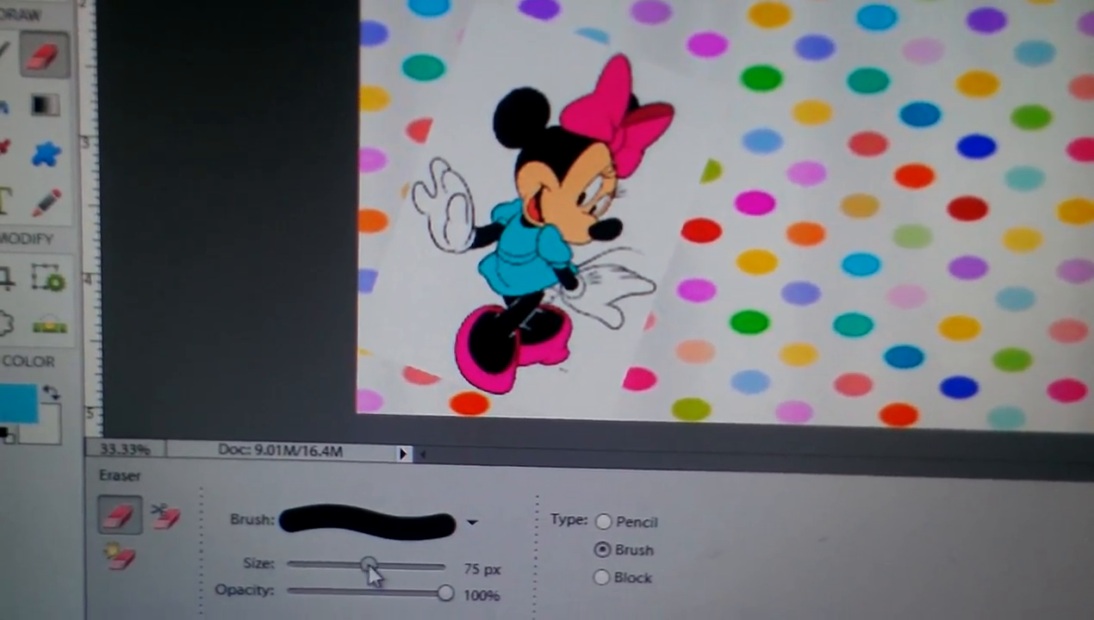
left_click_drag(370, 568, 334, 573)
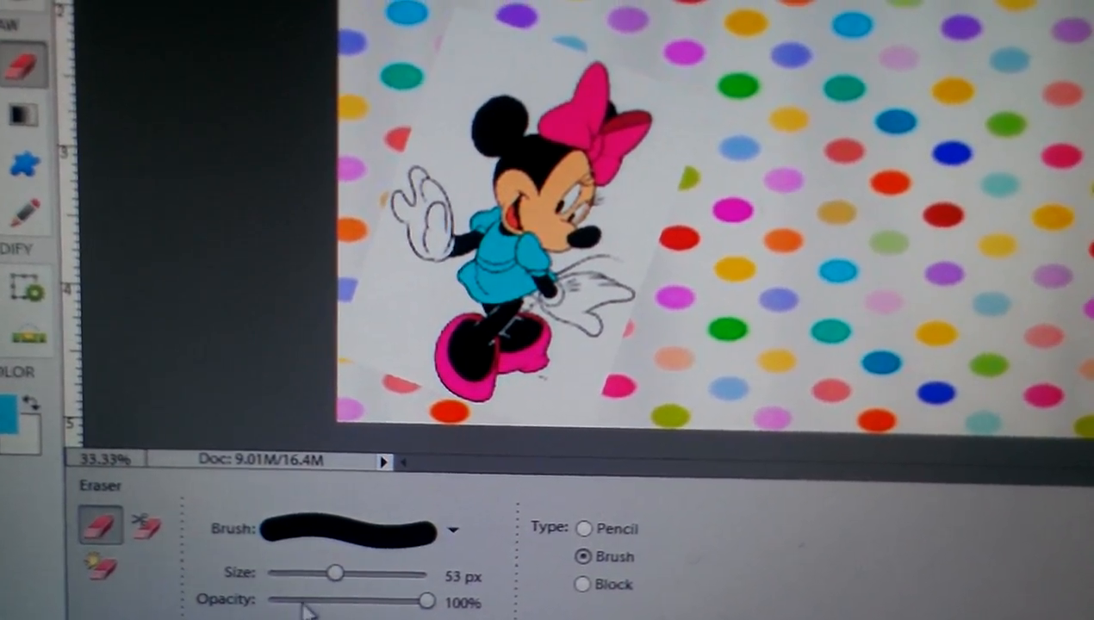
left_click_drag(337, 573, 340, 565)
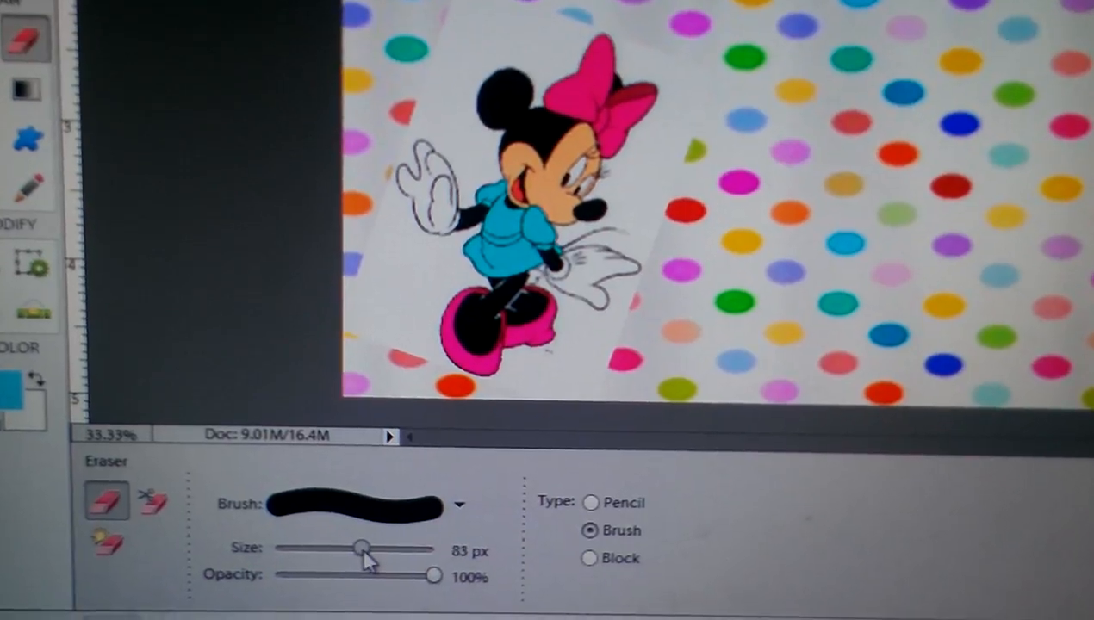
left_click_drag(362, 546, 371, 544)
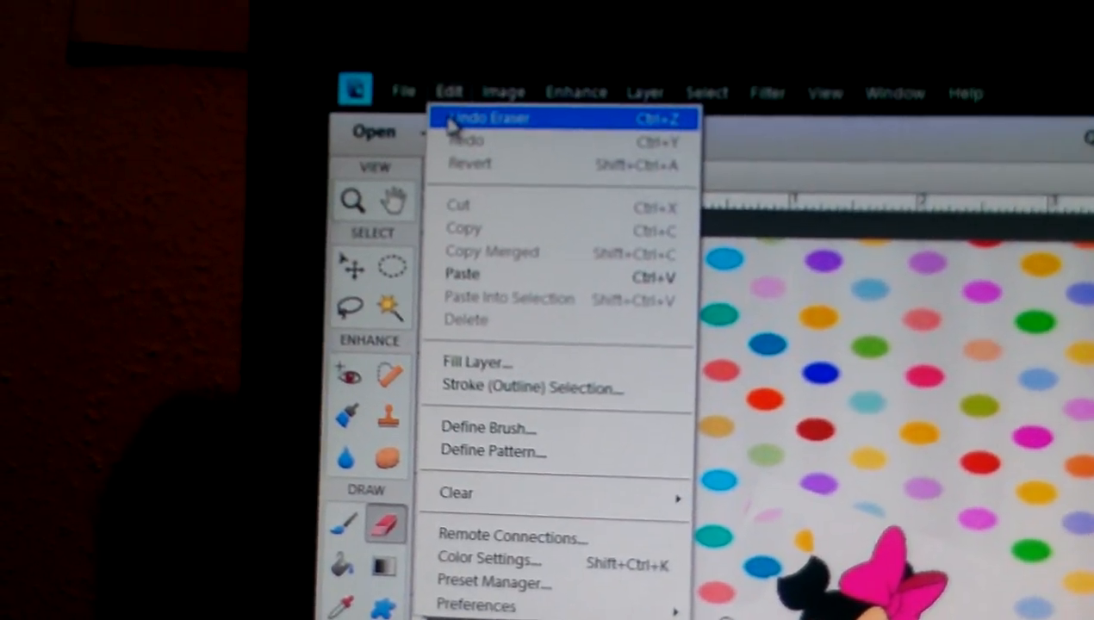
Step: Undo the eraser stroke, then erase the white box around Minnie at 165 px
left_click(489, 118)
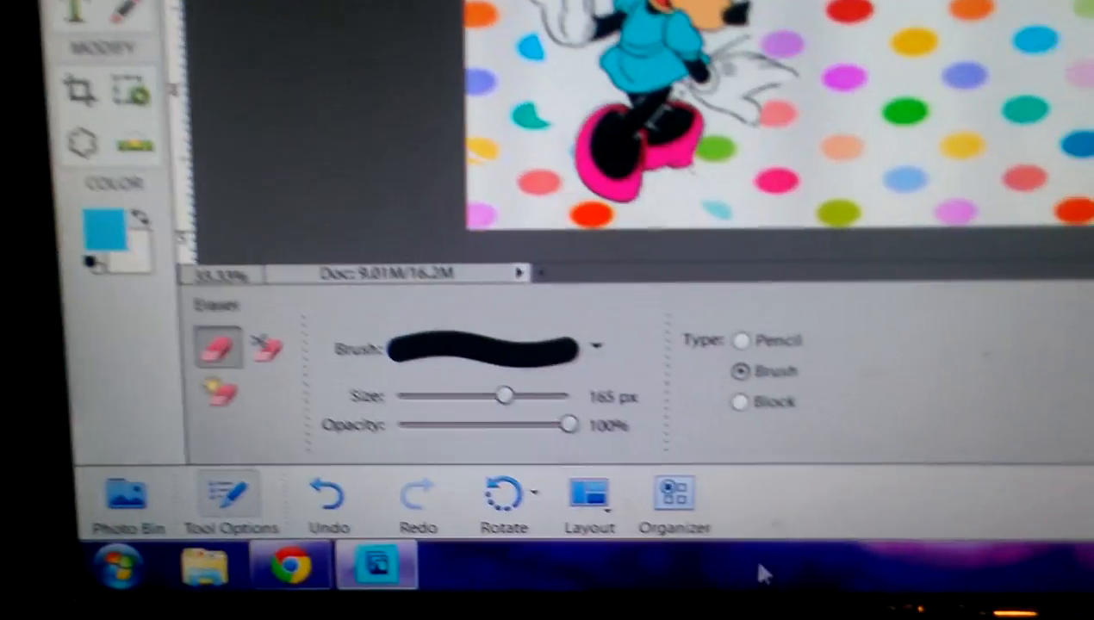
left_click_drag(504, 396, 453, 392)
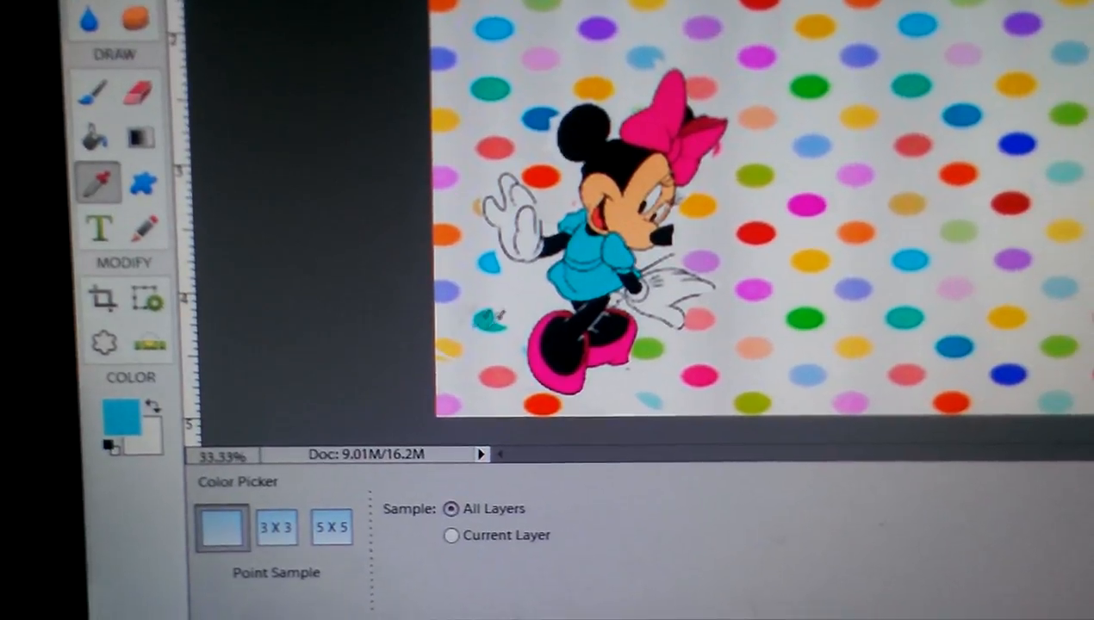
Step: Sample a green polka dot as the current colour and select the Type tool
left_click(807, 325)
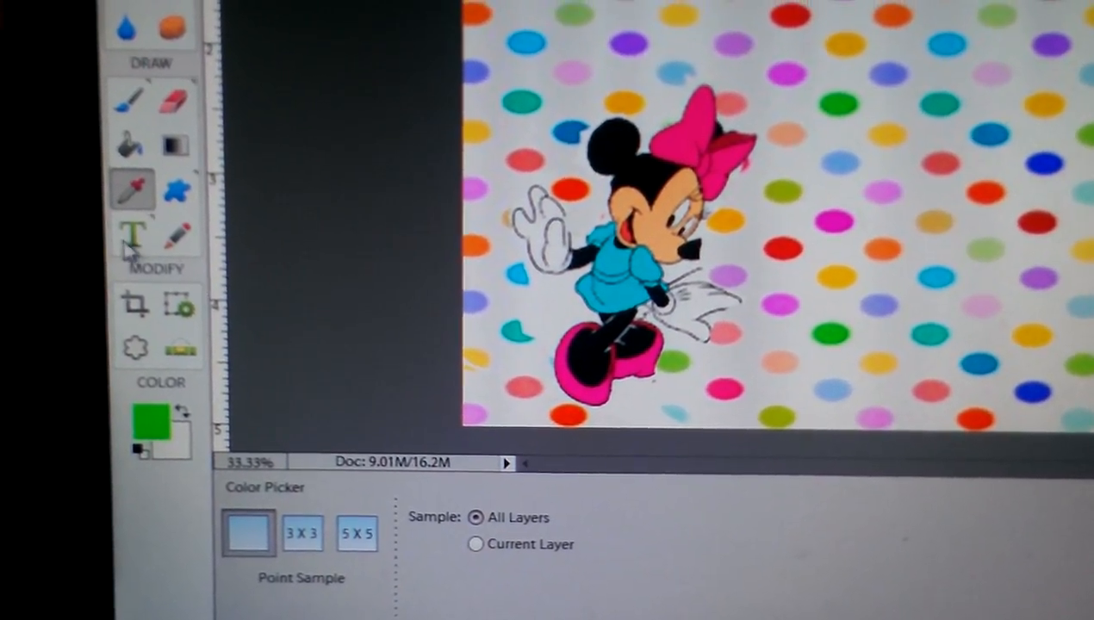
left_click(134, 234)
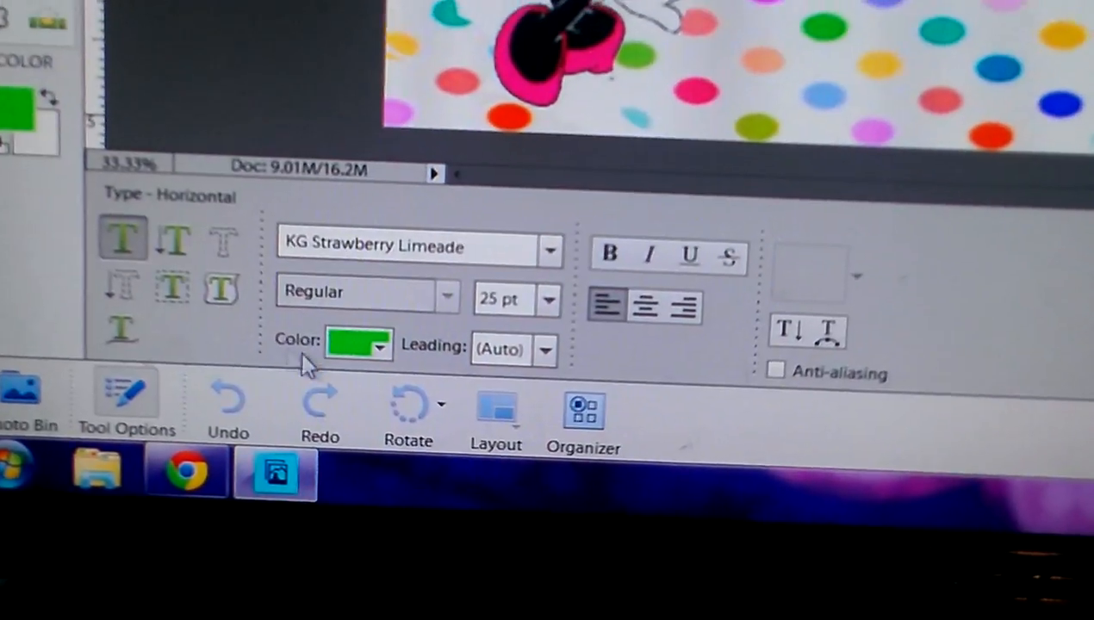
Step: Set the text colour and type 'Look who is turning 3' and 'Come help us celebrate'
left_click(378, 345)
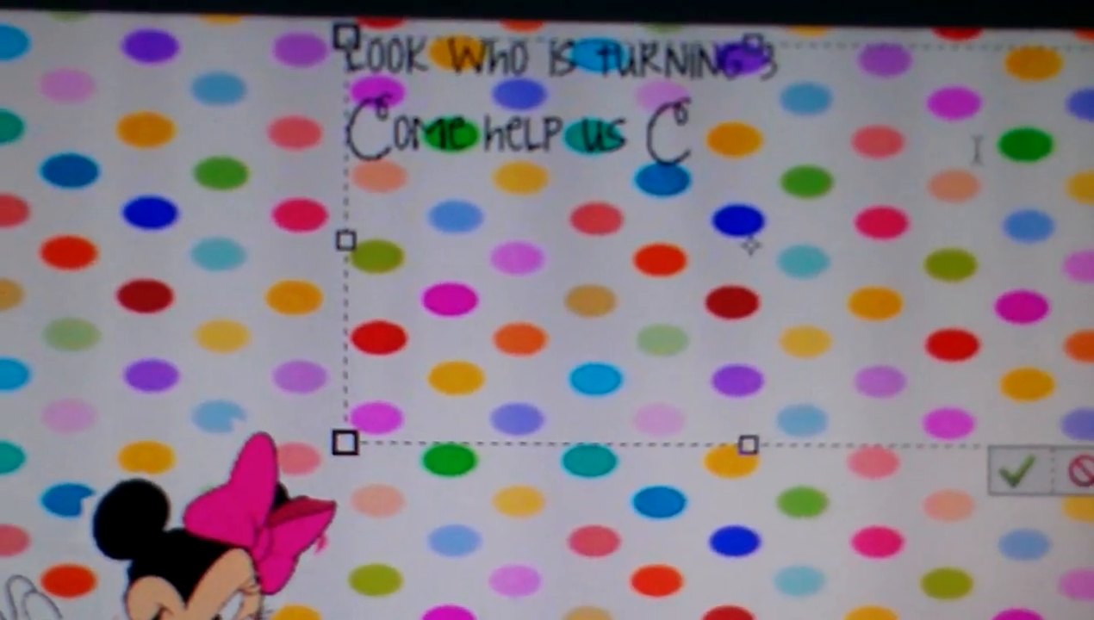
type("el")
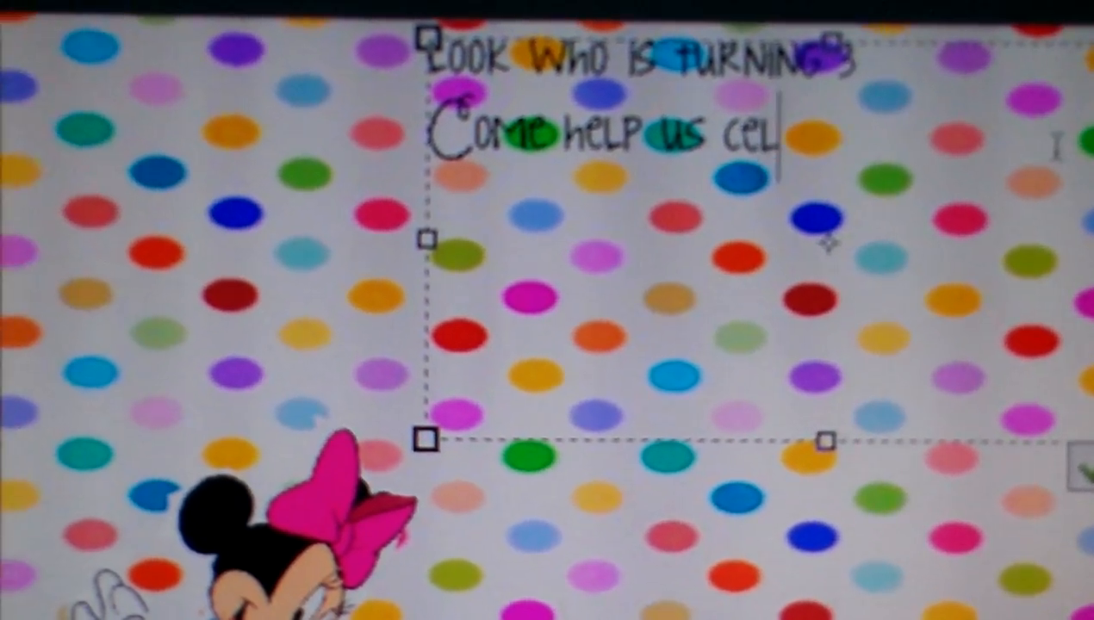
type("ebrate")
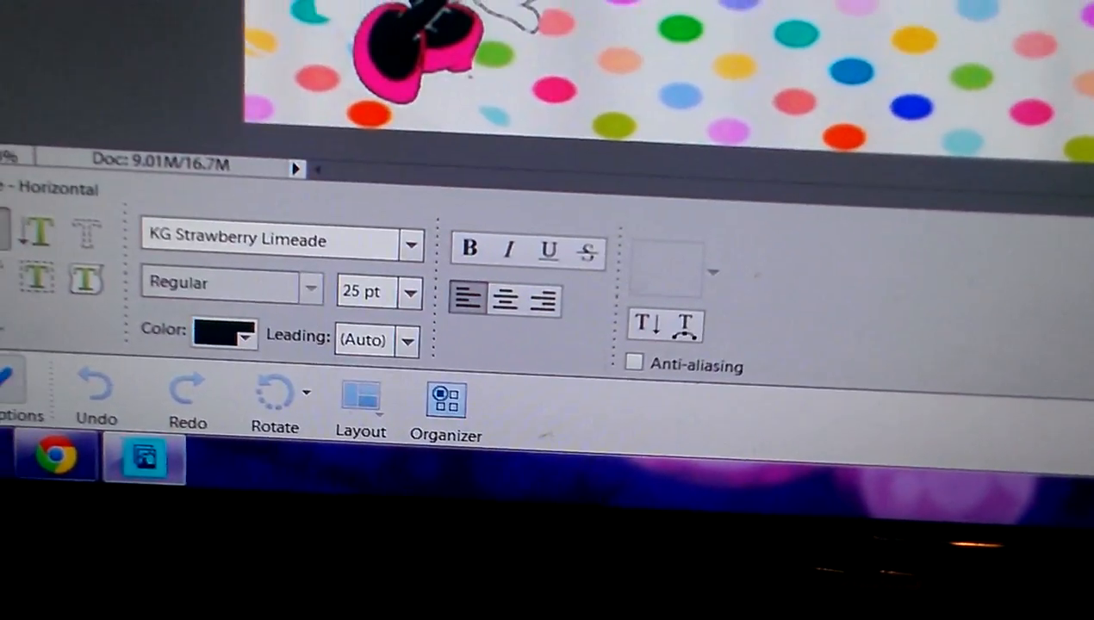
Step: Type 'Joshua' below 'Come help us celebrate' and commit the text
left_click(412, 244)
type("Joshua")
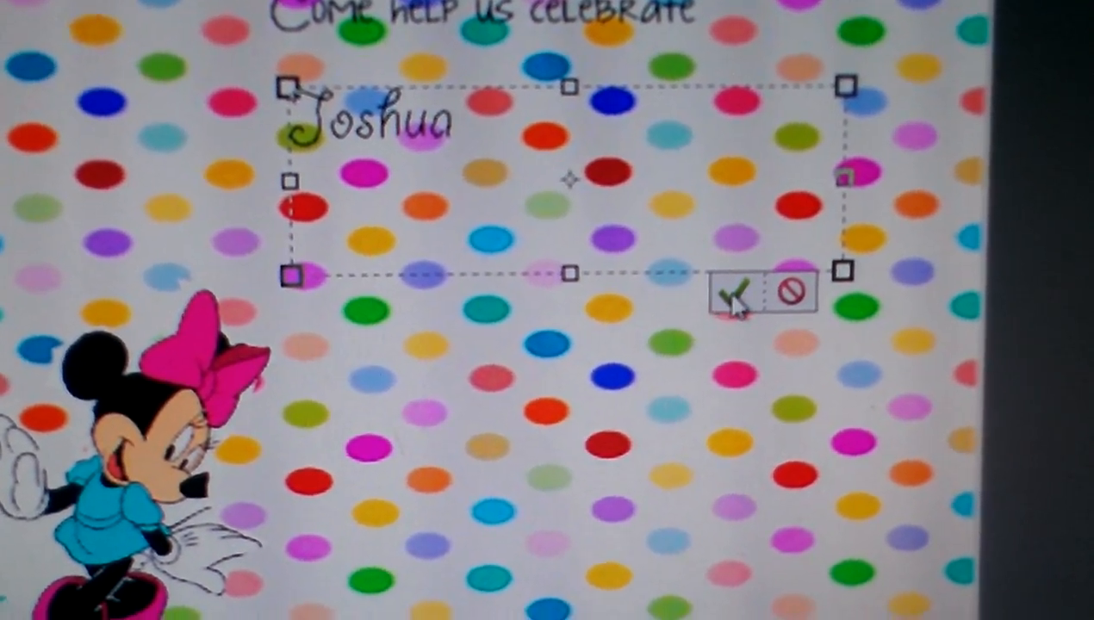
left_click(730, 294)
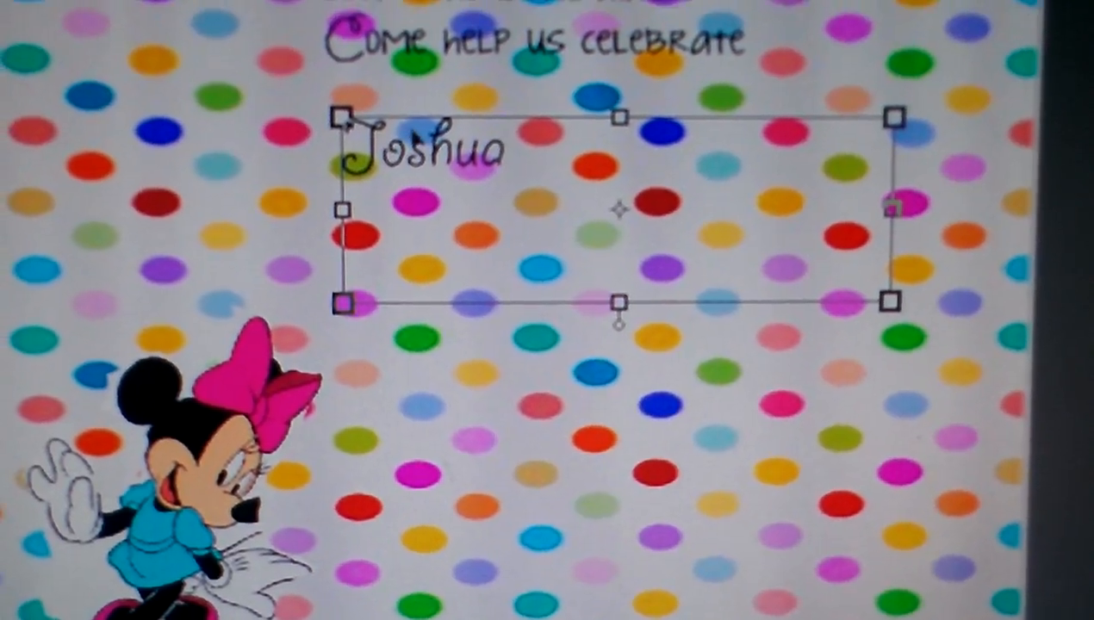